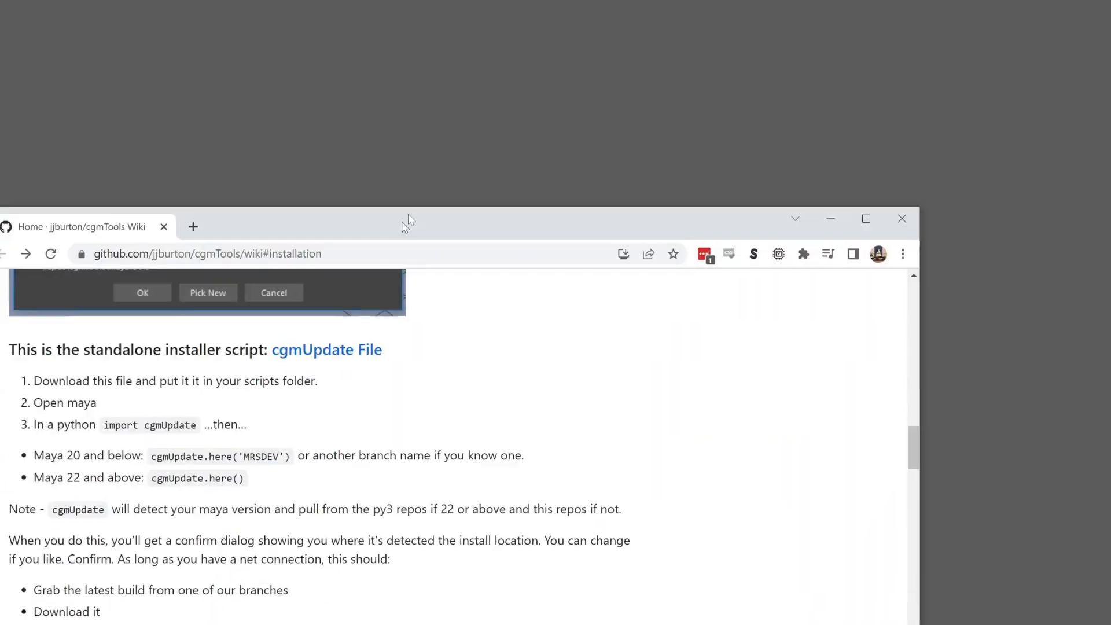
Run import cgmUpdate and cgmUpdate.here('diffusionTools') in the Script Editor Python tab to install cgmTools
{"action": "left_click", "coordinate": [327, 349]}
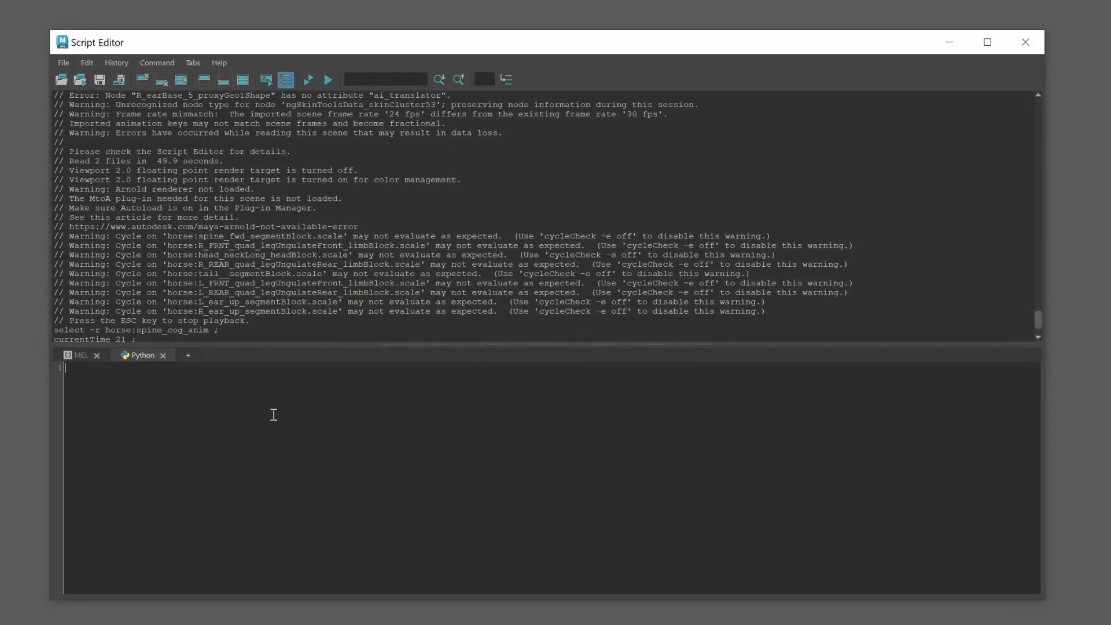
{"action": "type", "text": "import cgmUpdate"}
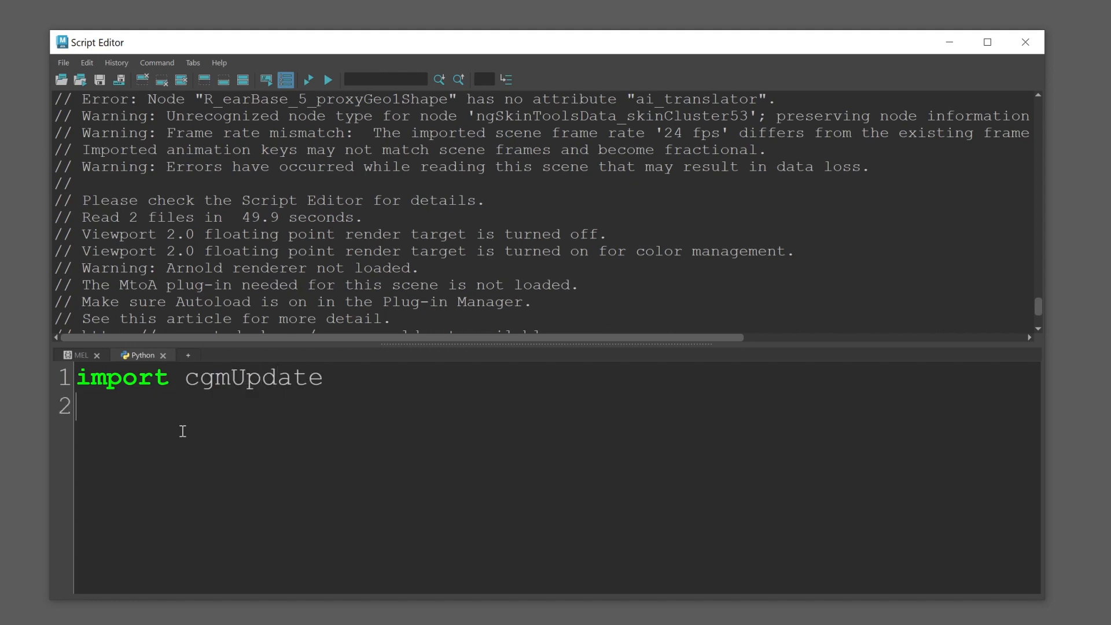
{"action": "type", "text": "cgmUpdate.here()"}
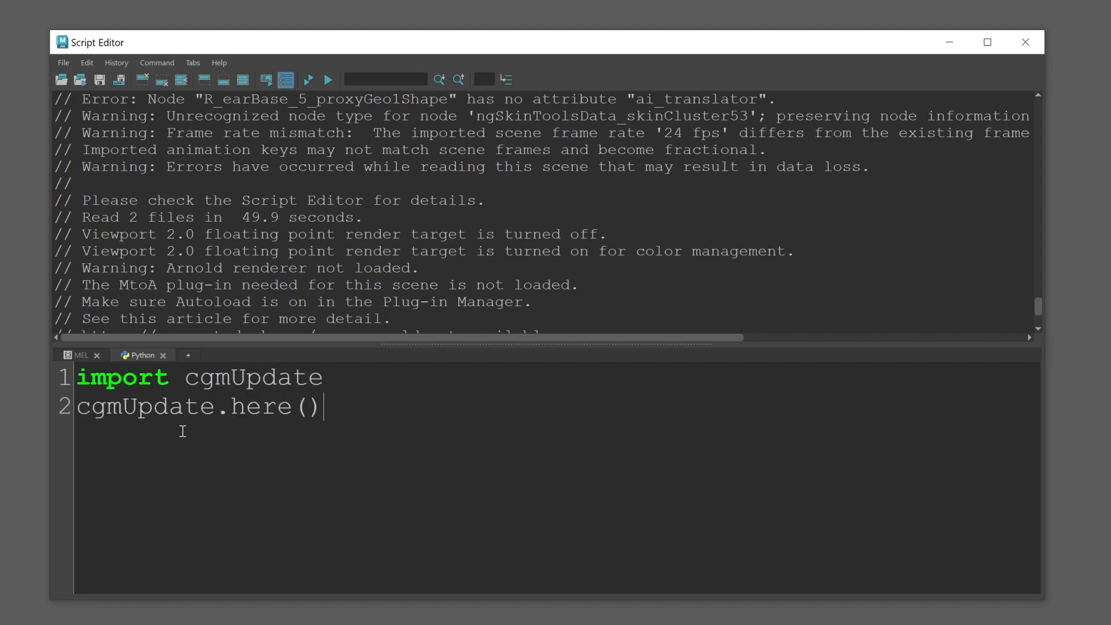
{"action": "type", "text": "'diffu'"}
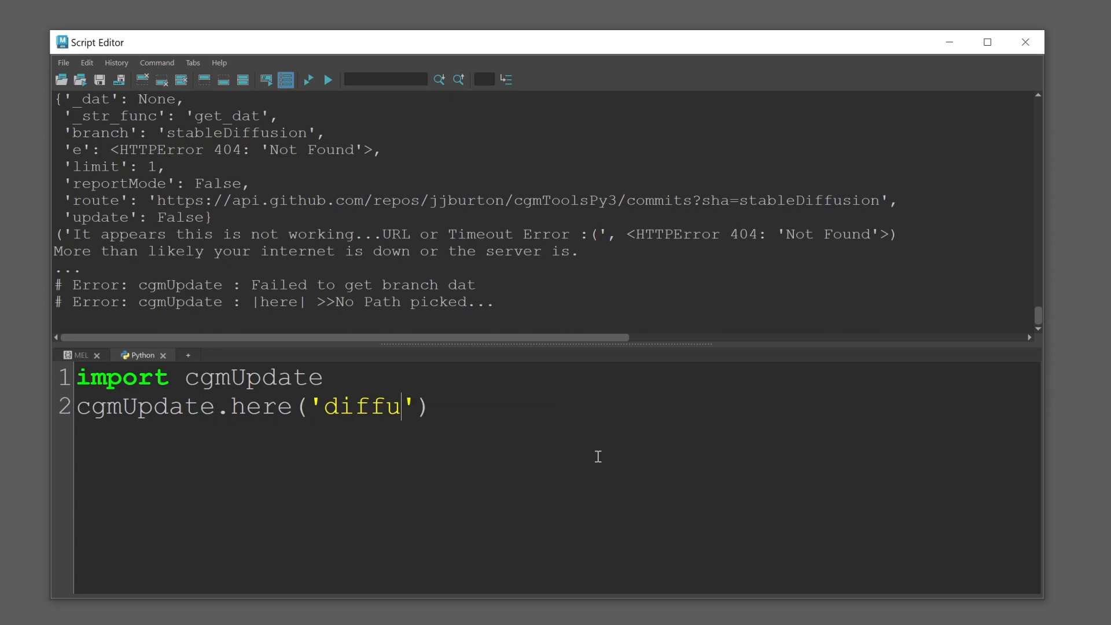
{"action": "type", "text": "sionTools"}
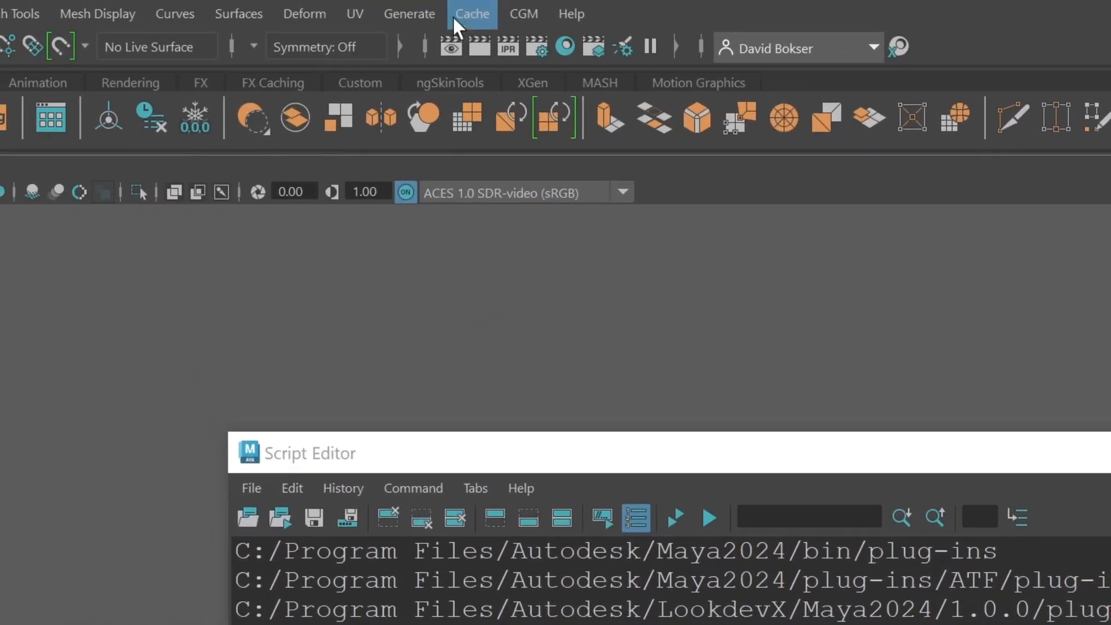
Launch the cgmToolbox 2.0 window from the new CGM menu's Open Toolbox UI
{"action": "left_click", "coordinate": [523, 14]}
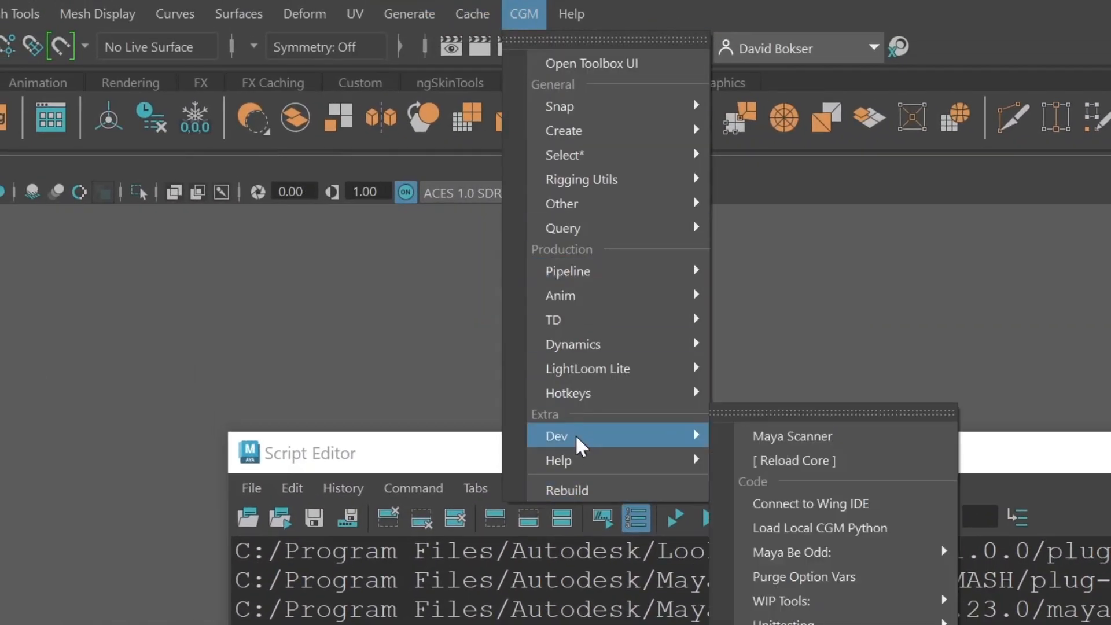
{"action": "left_click", "coordinate": [591, 63]}
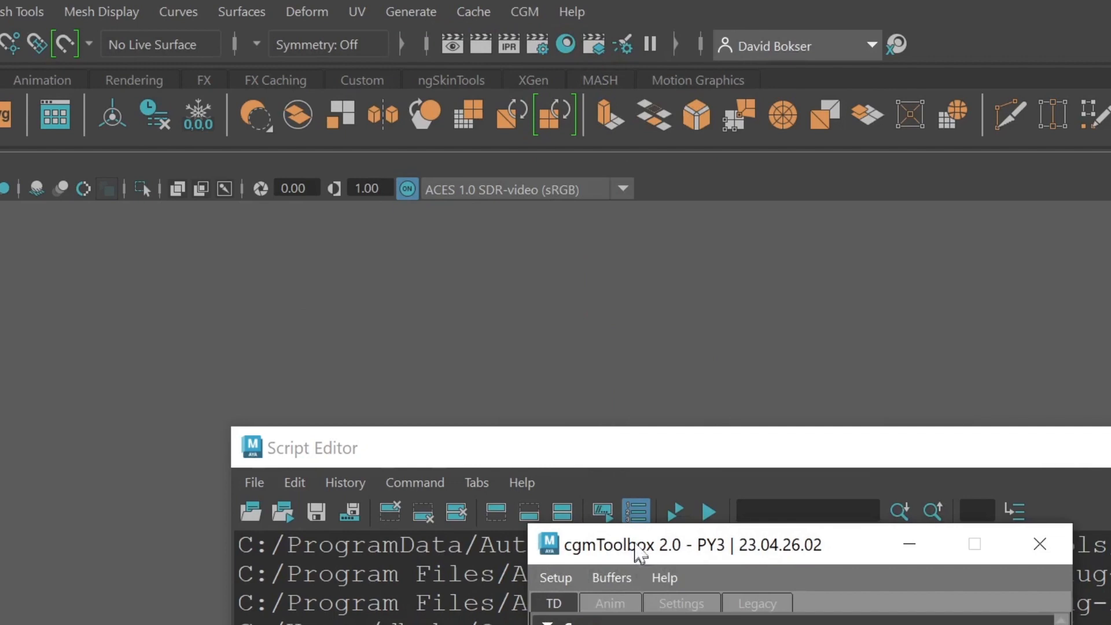